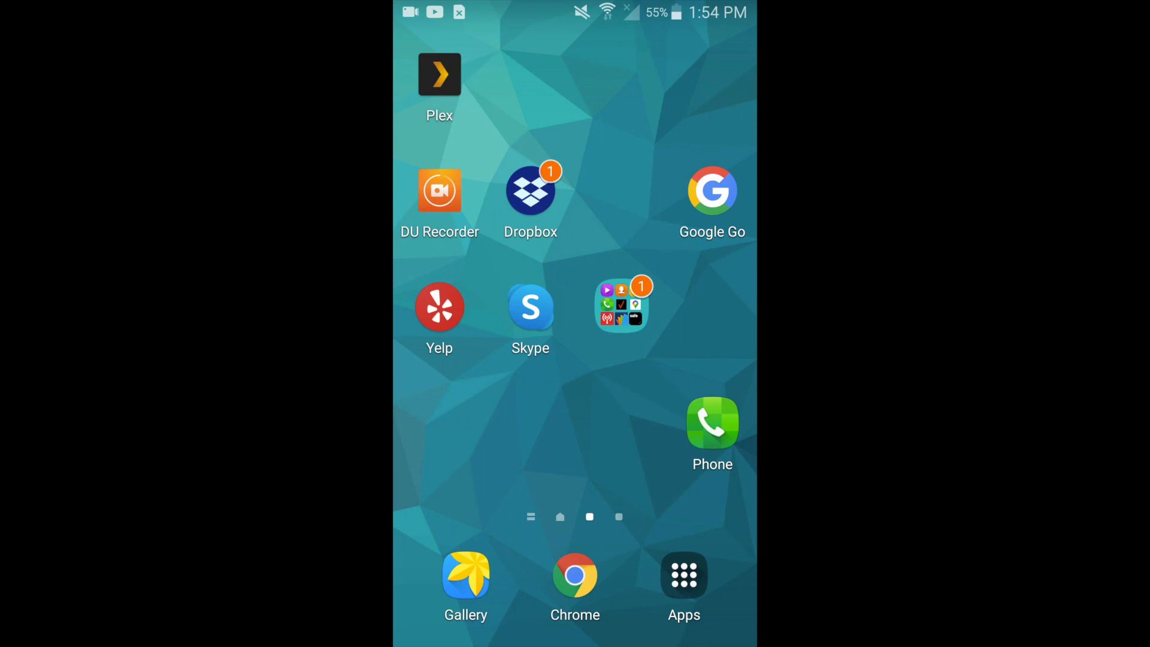
- Launch Plex from the phone's home screen
{"action": "left_click", "coordinate": [438, 73]}
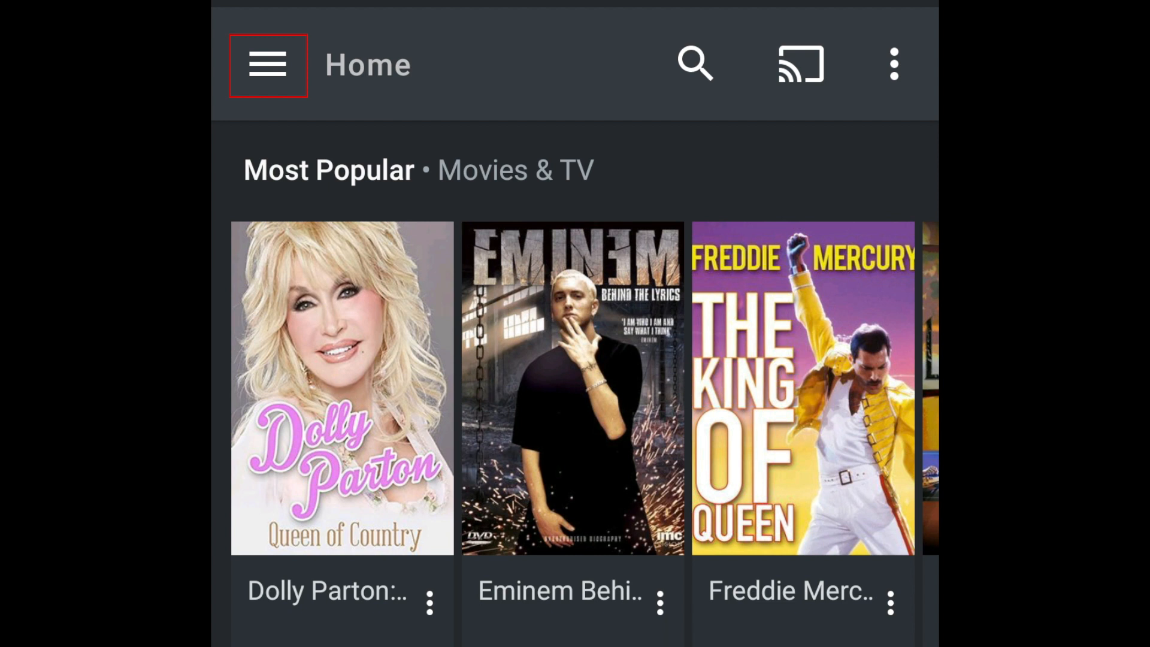
- Send a friend invitation from Users & Sharing, then back out of the confirmation
{"action": "left_click", "coordinate": [267, 64]}
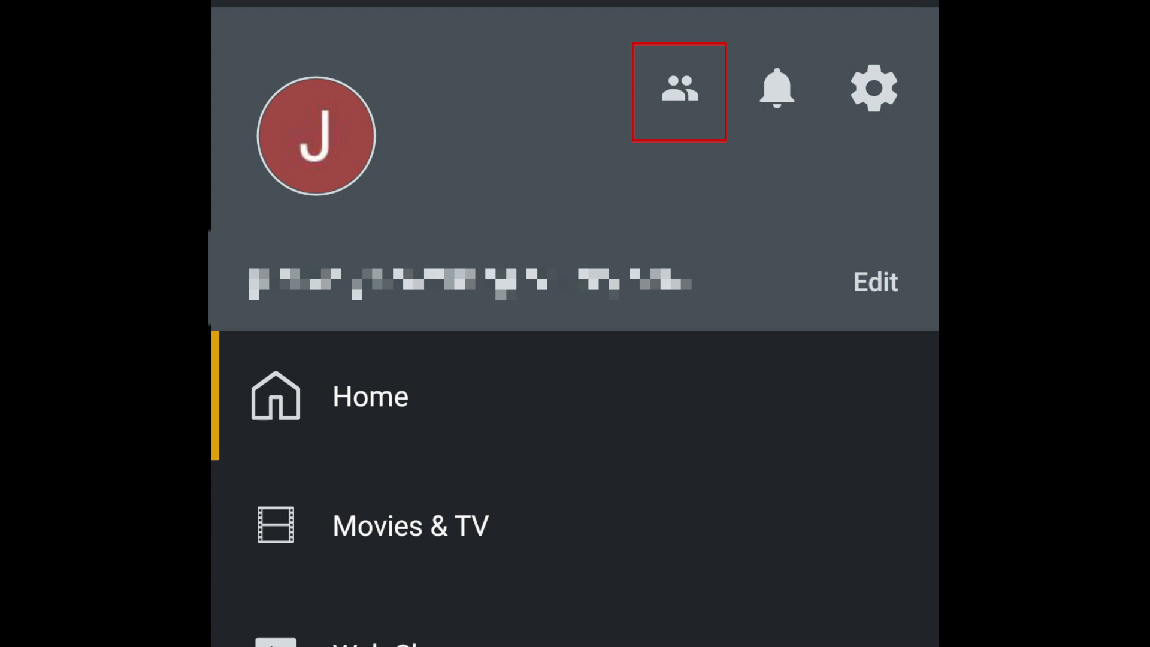
{"action": "left_click", "coordinate": [678, 91]}
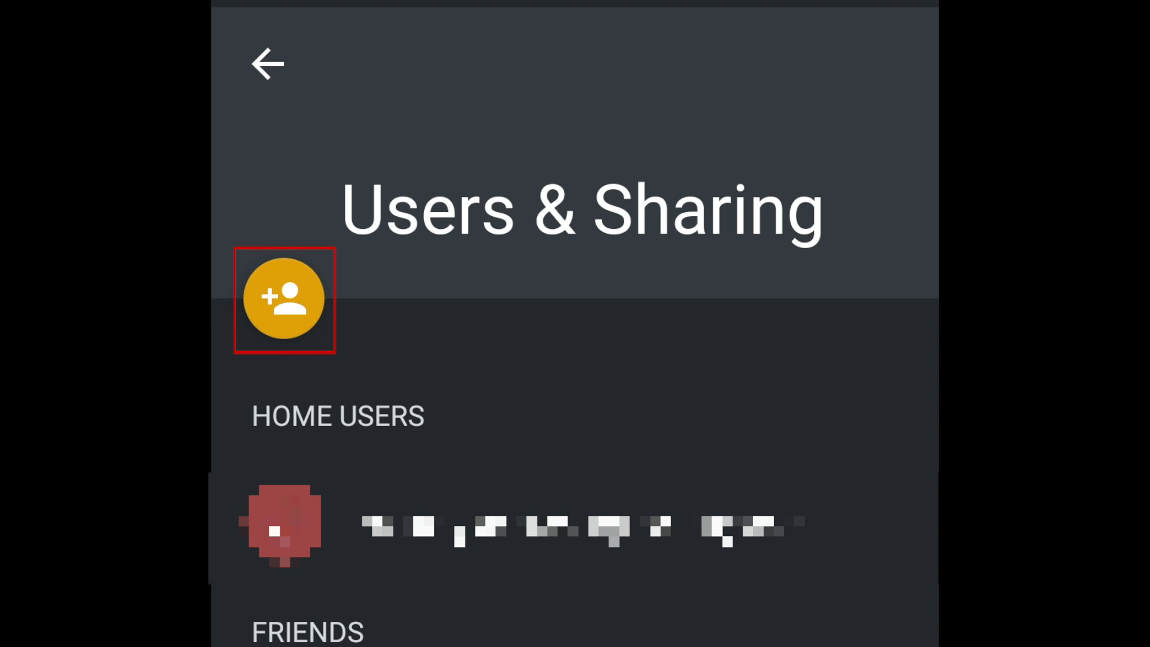
{"action": "left_click", "coordinate": [285, 300]}
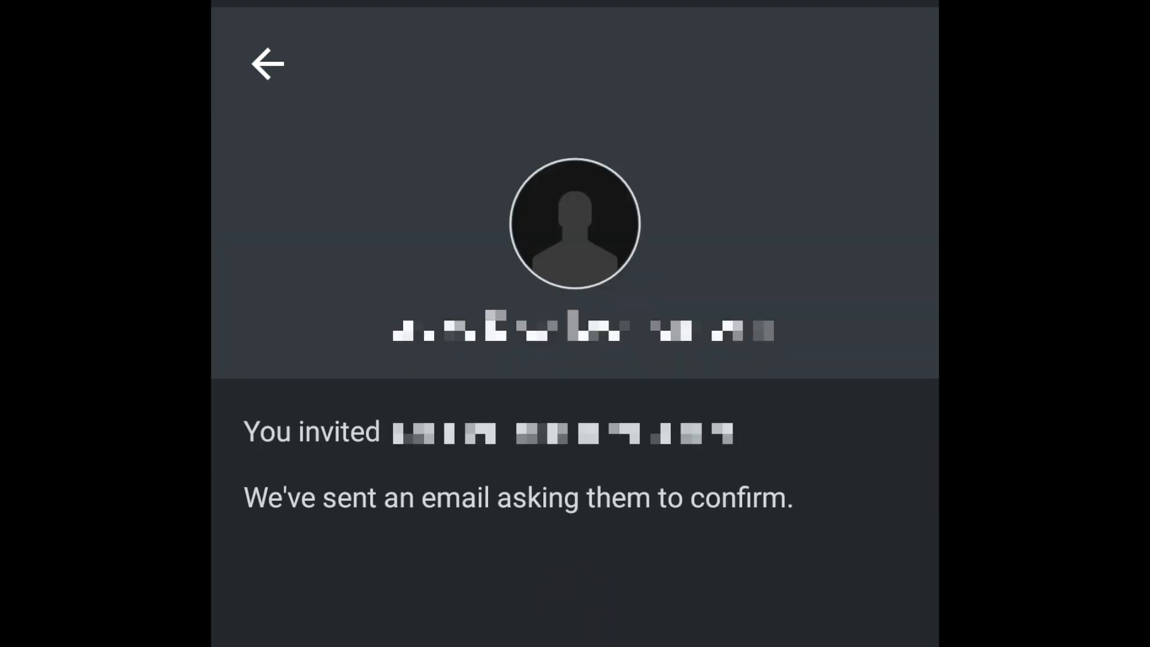
{"action": "left_click", "coordinate": [266, 62]}
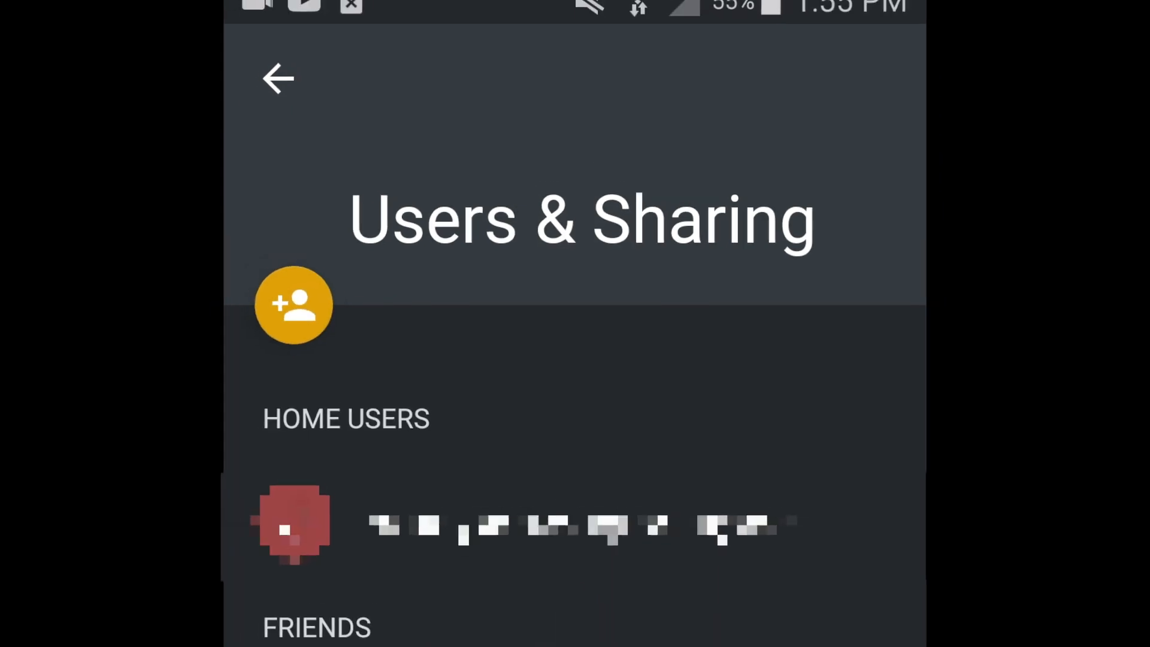
- Return Home and start Watch Together on Sound City with the invited friend
{"action": "left_click", "coordinate": [277, 79]}
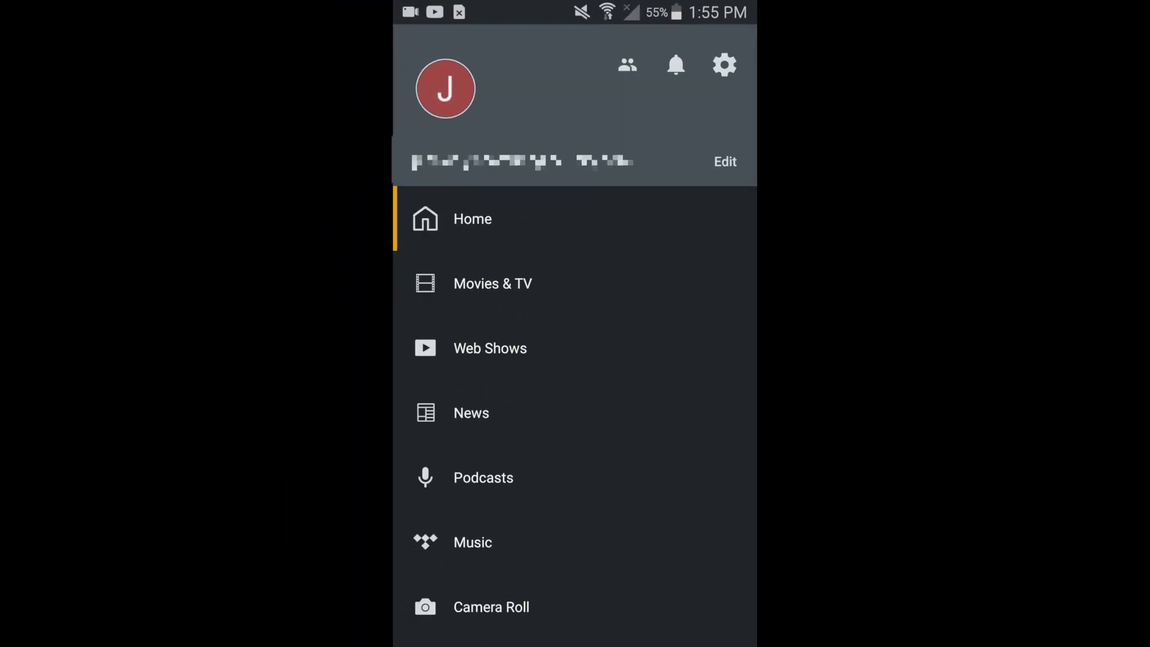
{"action": "left_click", "coordinate": [472, 219]}
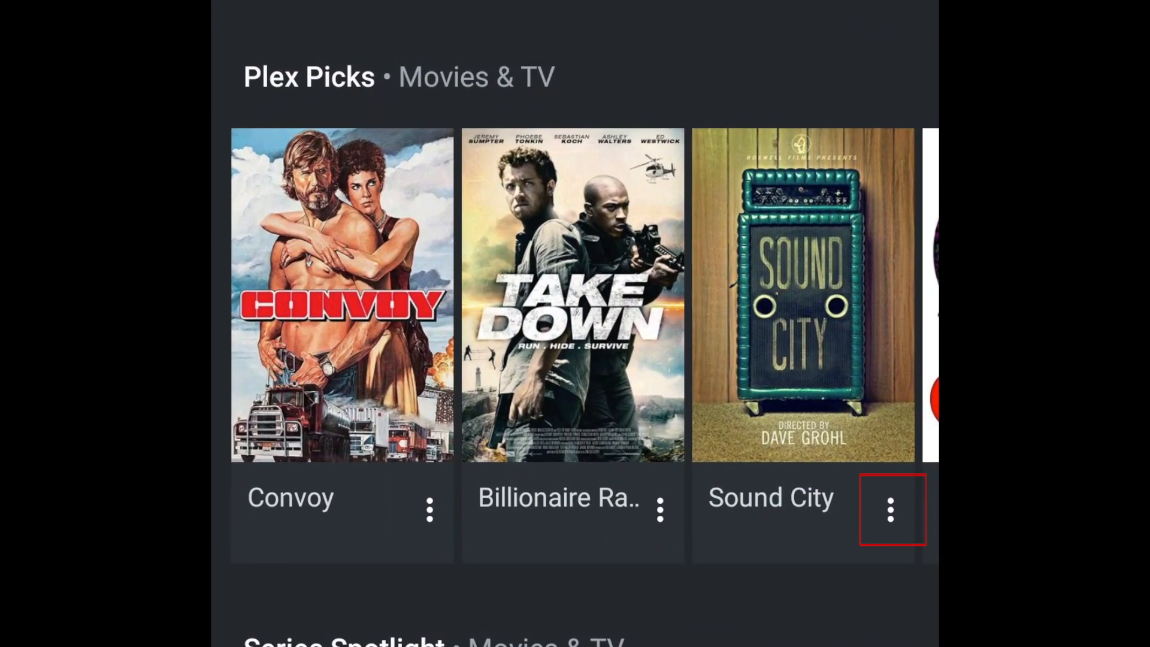
{"action": "left_click", "coordinate": [891, 509]}
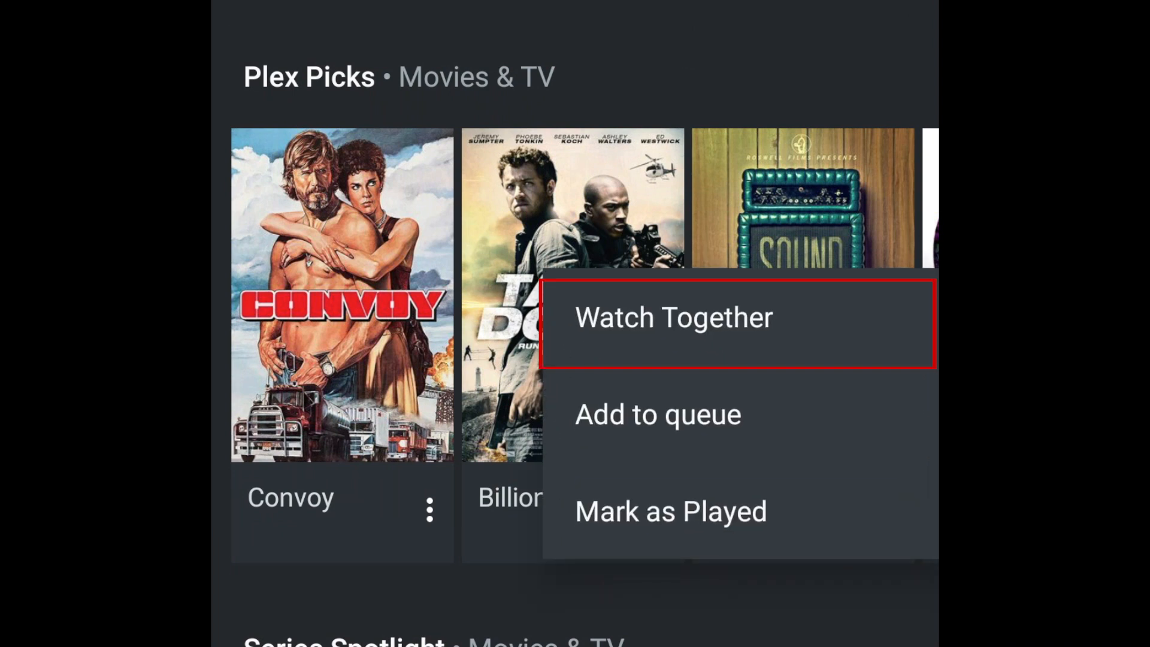
{"action": "left_click", "coordinate": [673, 317]}
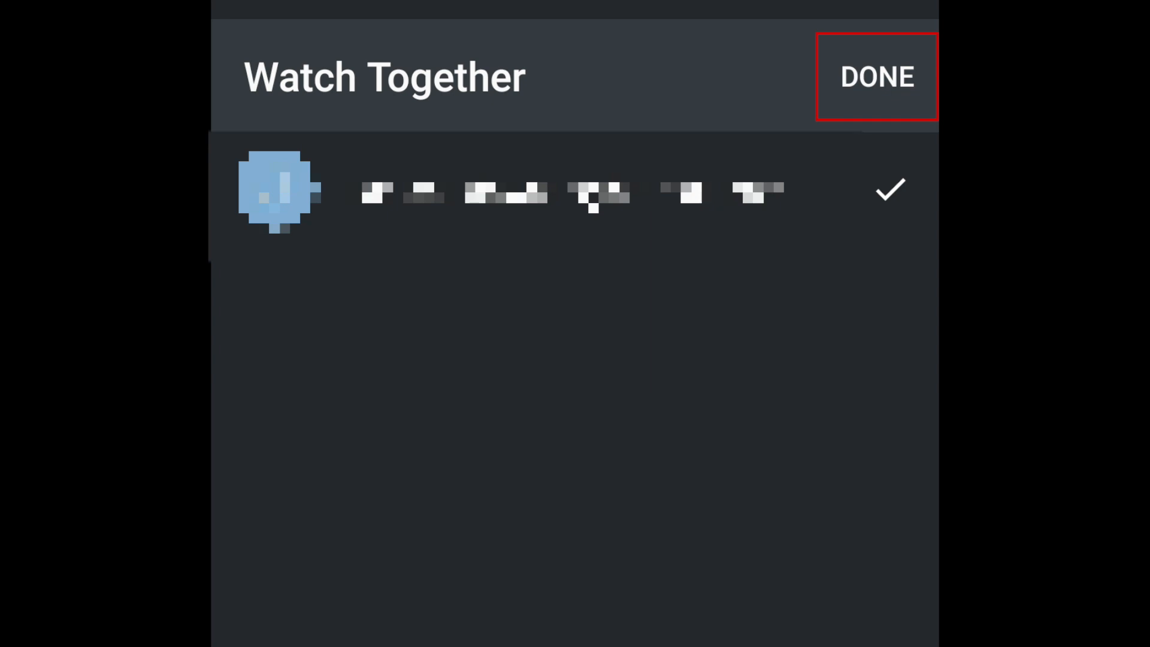
{"action": "left_click", "coordinate": [877, 77]}
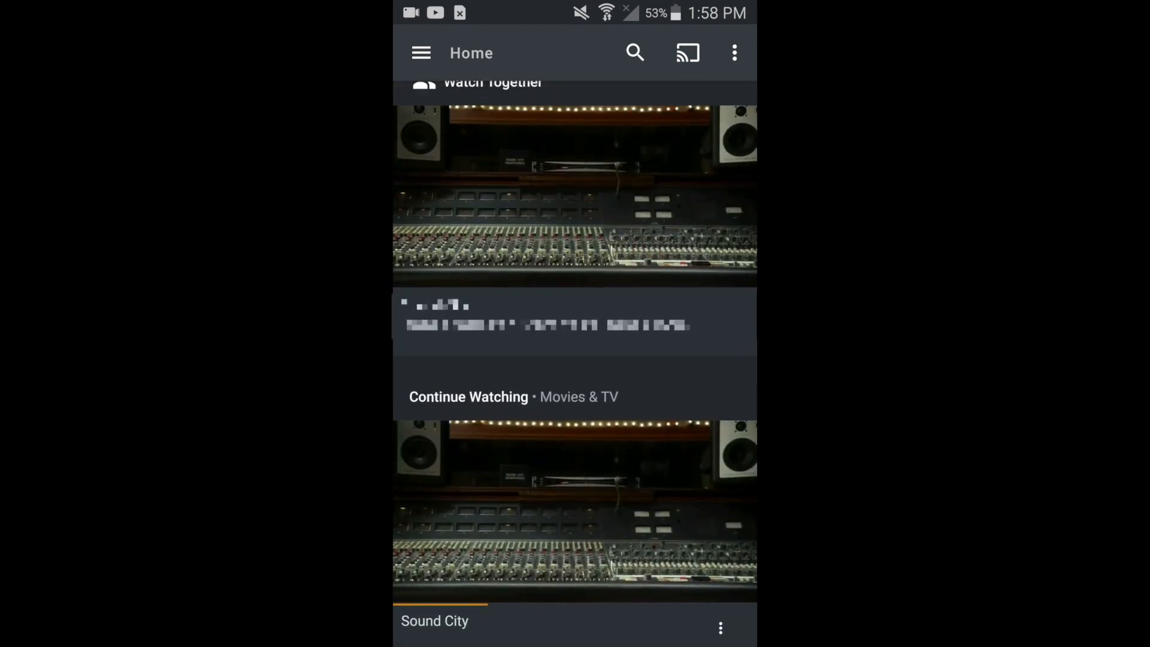
- Scroll to the Sound City Watch Together card and start shared playback
{"action": "scroll", "scroll_direction": "down", "scroll_amount": 3}
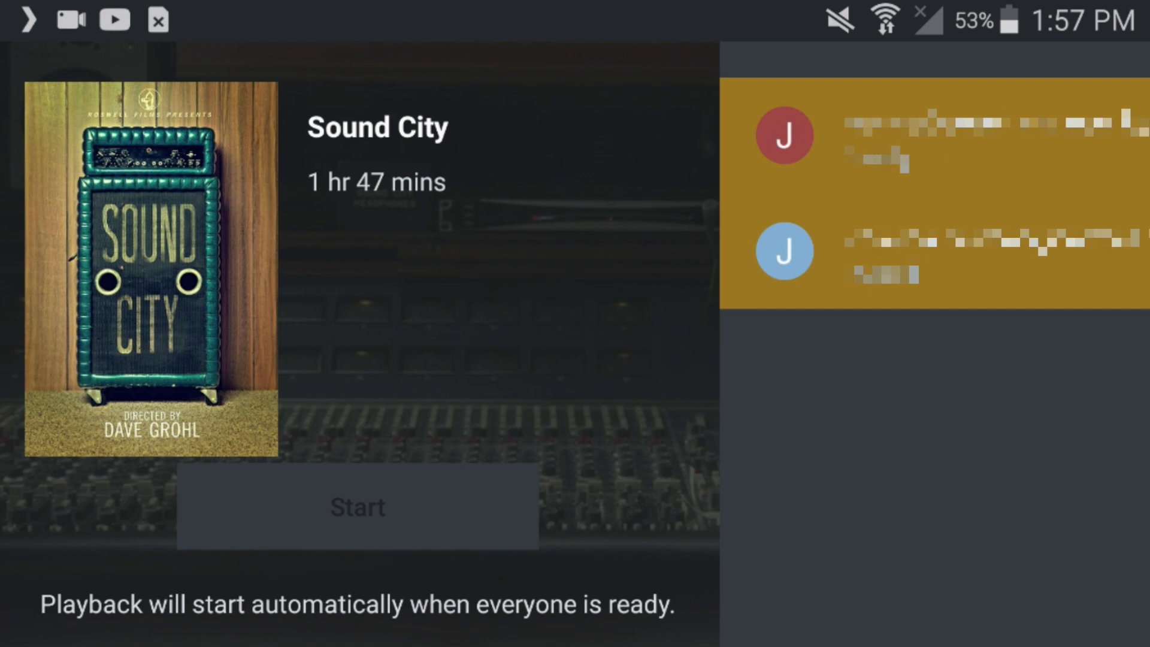
{"action": "left_click", "coordinate": [357, 507]}
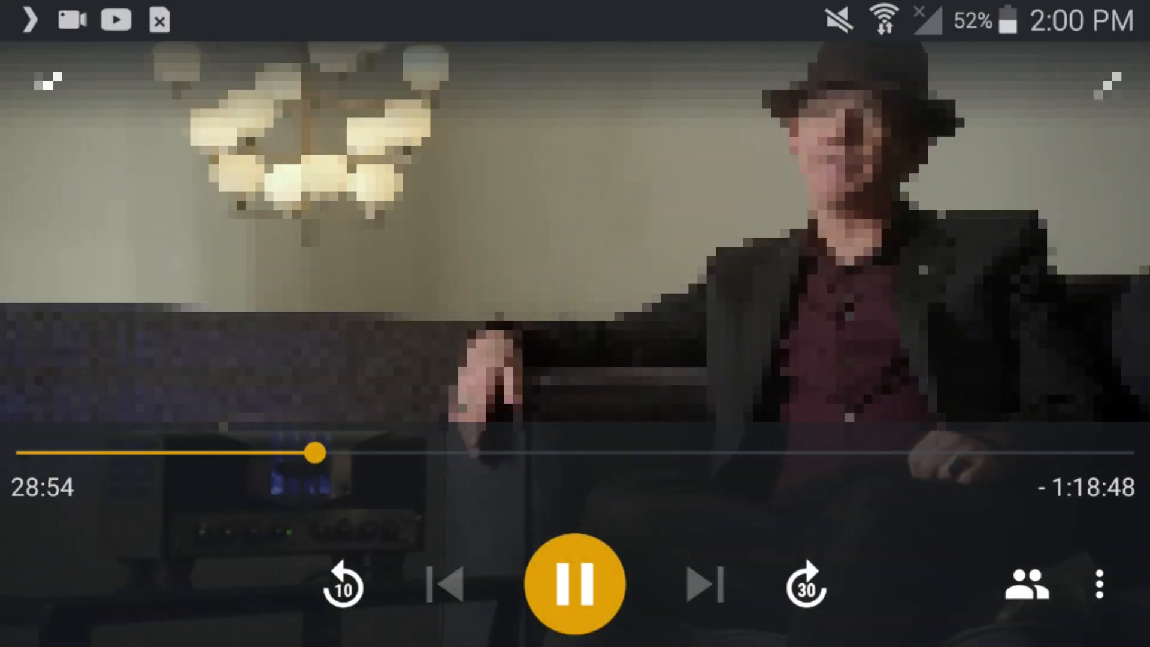
- Bring up Sound City's overflow options sheet during playback
{"action": "left_click", "coordinate": [1098, 585]}
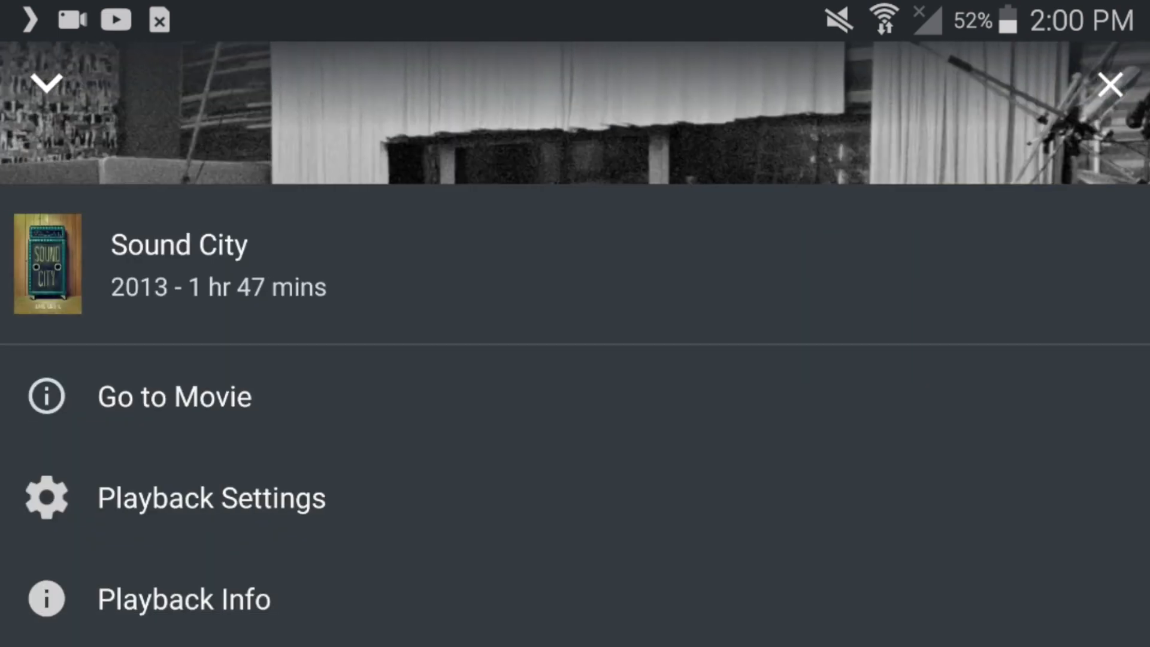